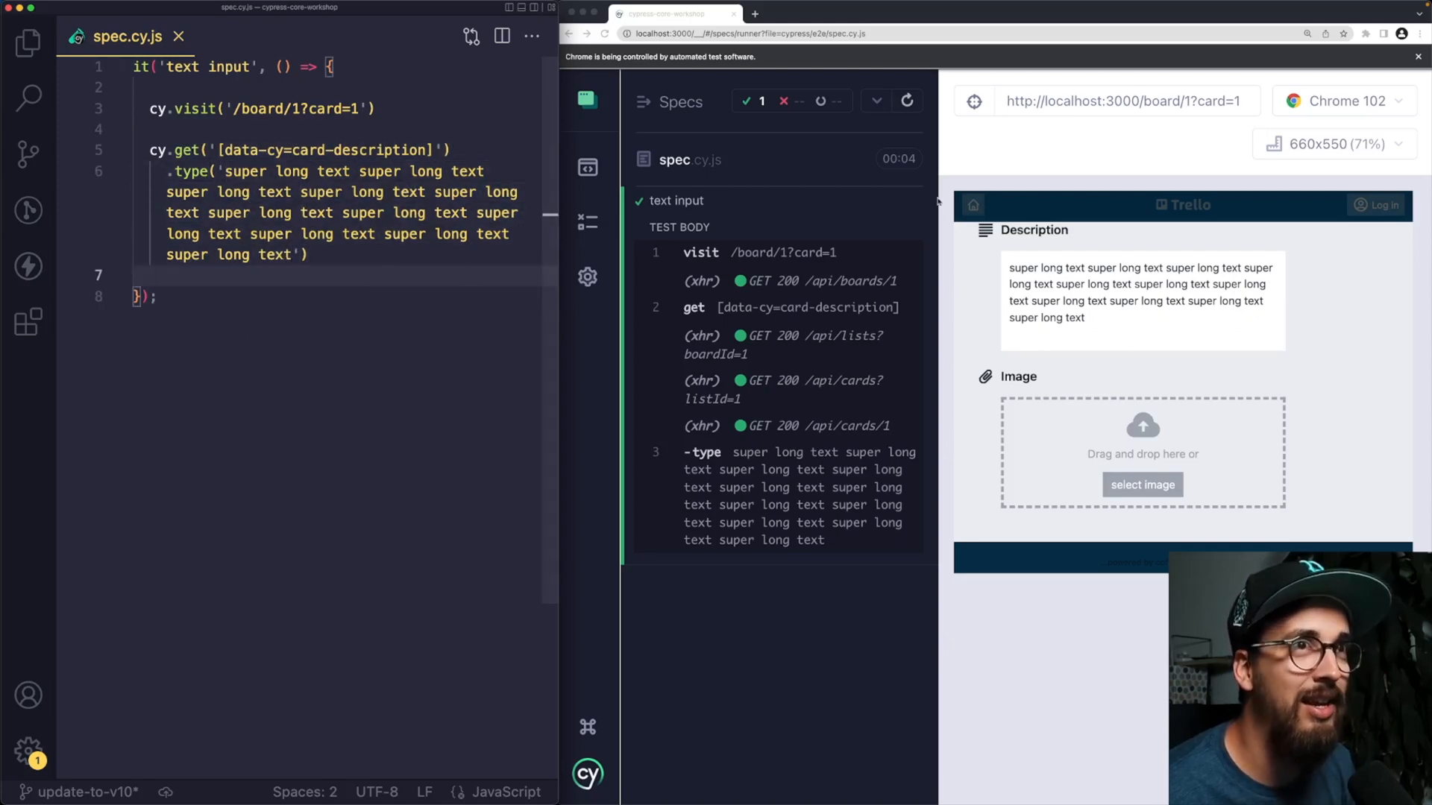
Re-run the Cypress text input test so it types the long card description and passes
left_click(904, 101)
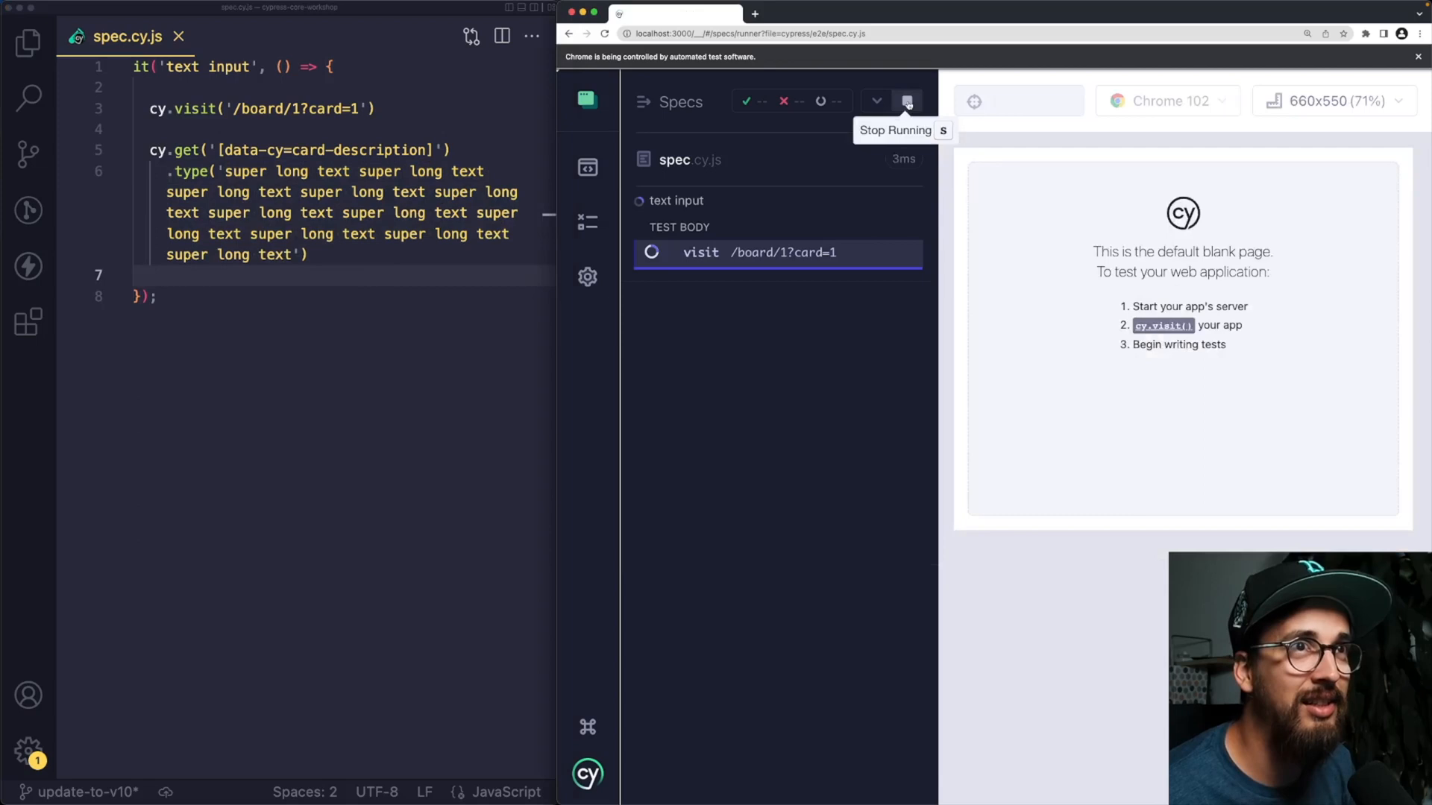
left_click(906, 102)
type(", { ")
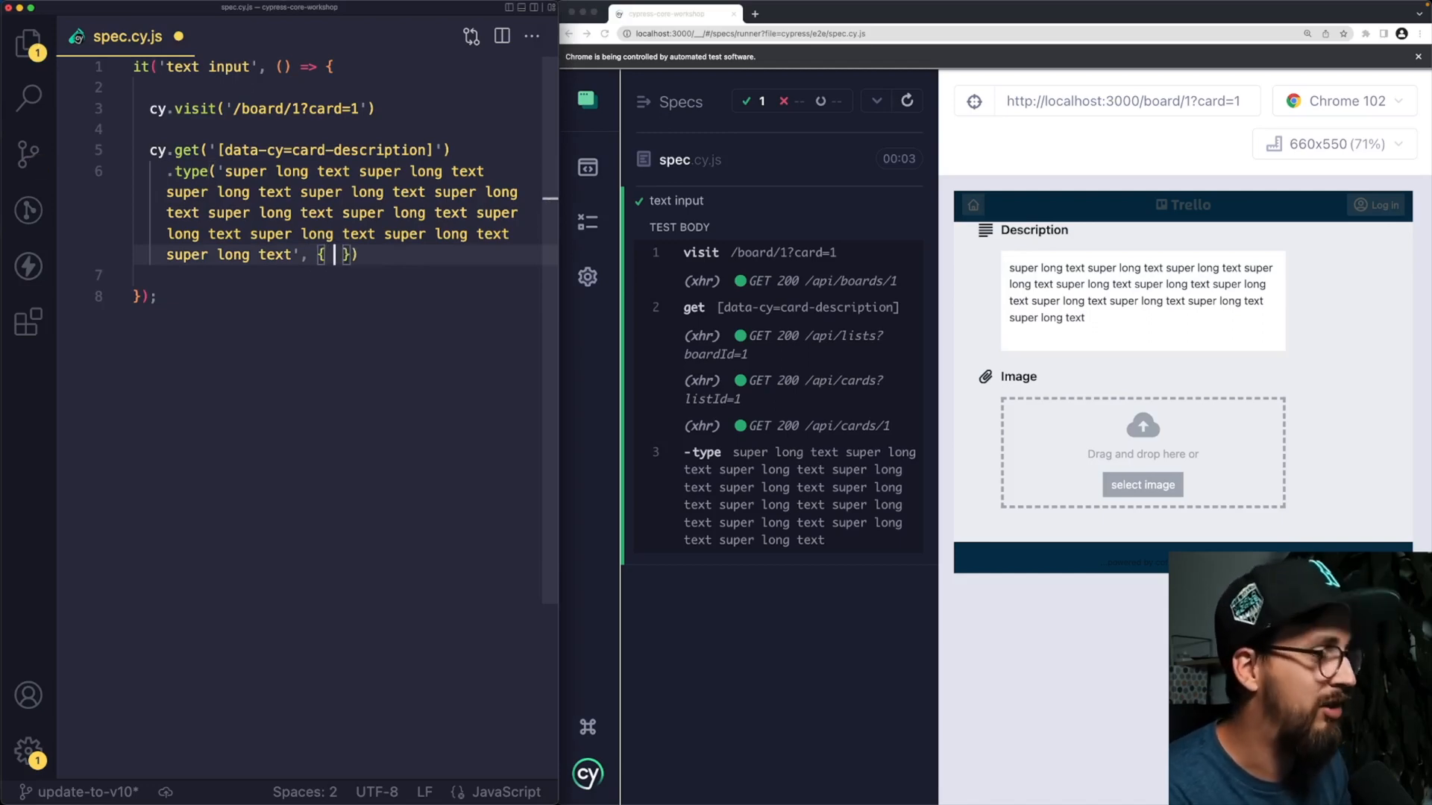
Add a 'delay:' key inside the .type() options object in spec.cy.js
type("delay:")
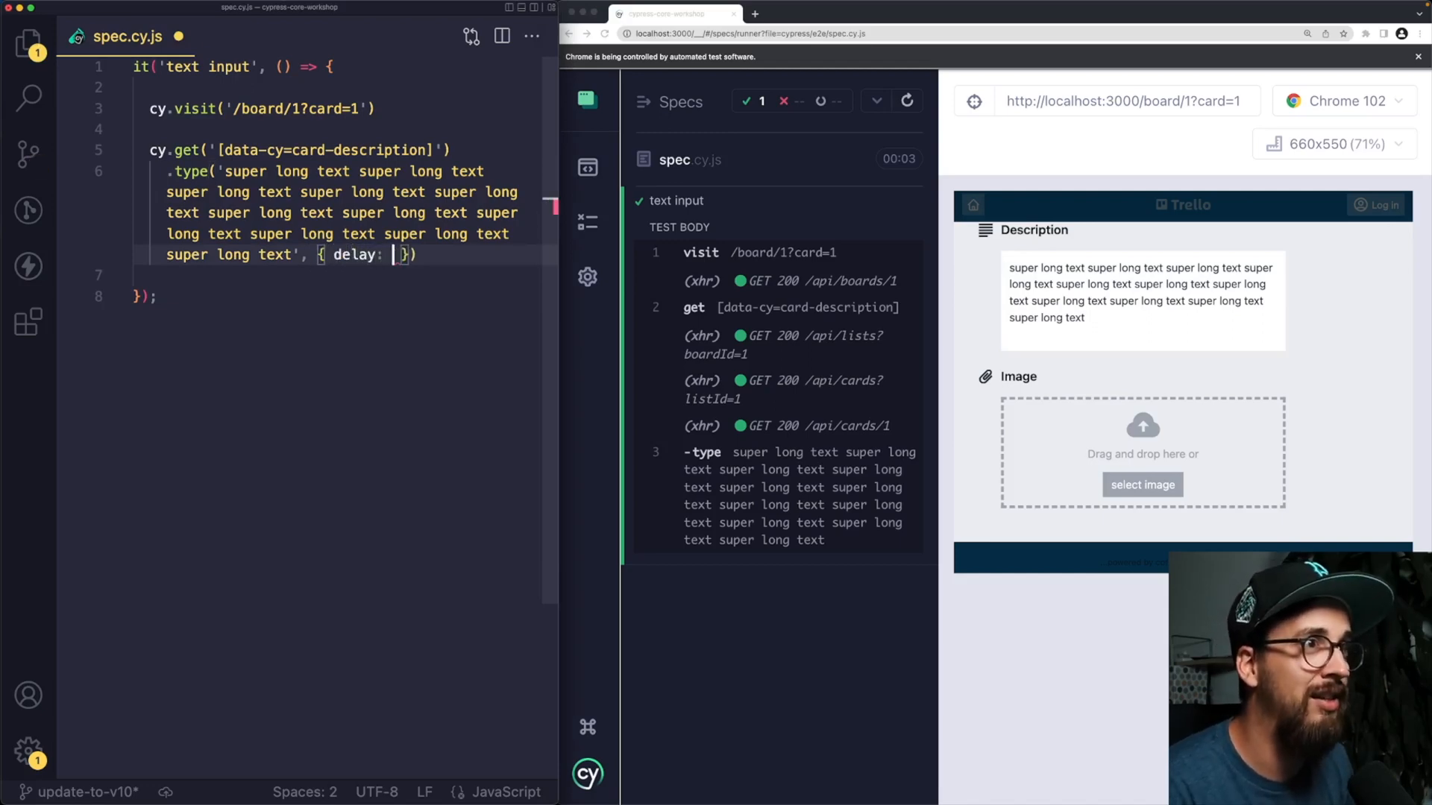